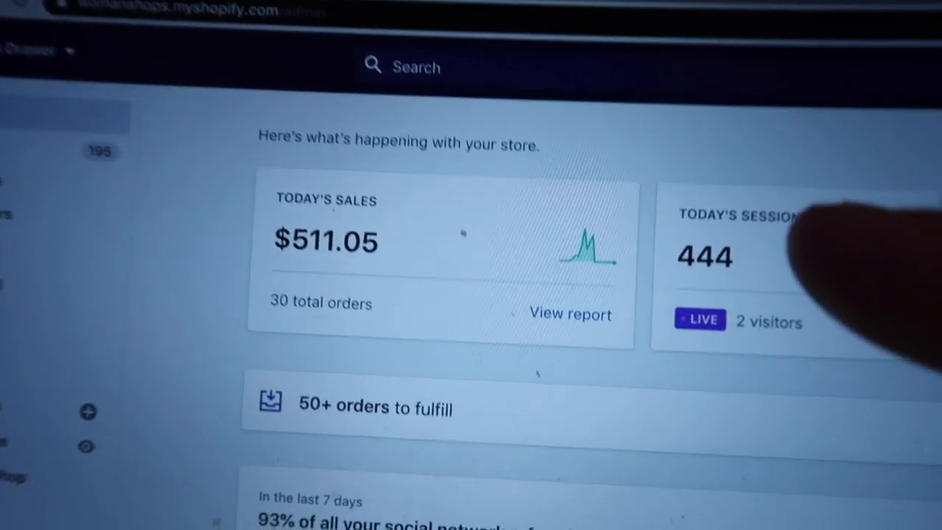
Step: Open today's sales details, then the full analytics dashboard showing $511.05 total sales
click(569, 314)
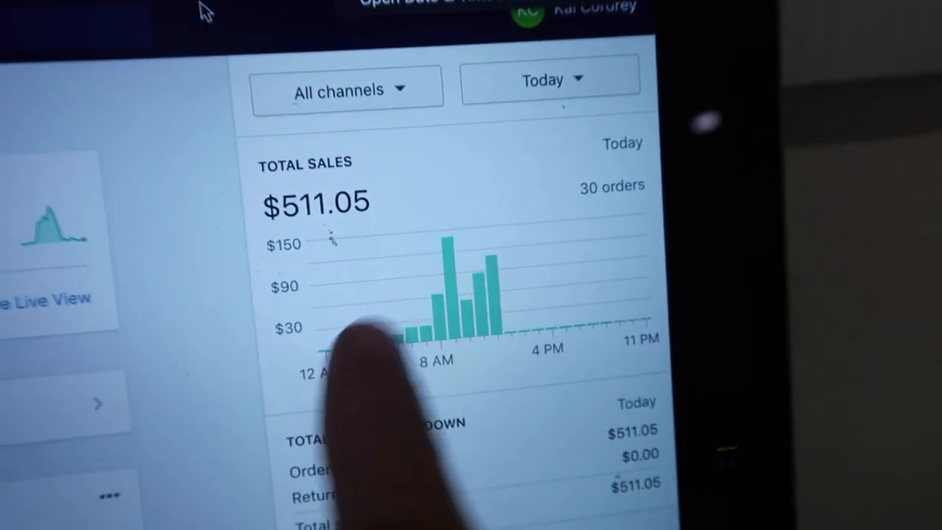
click(550, 79)
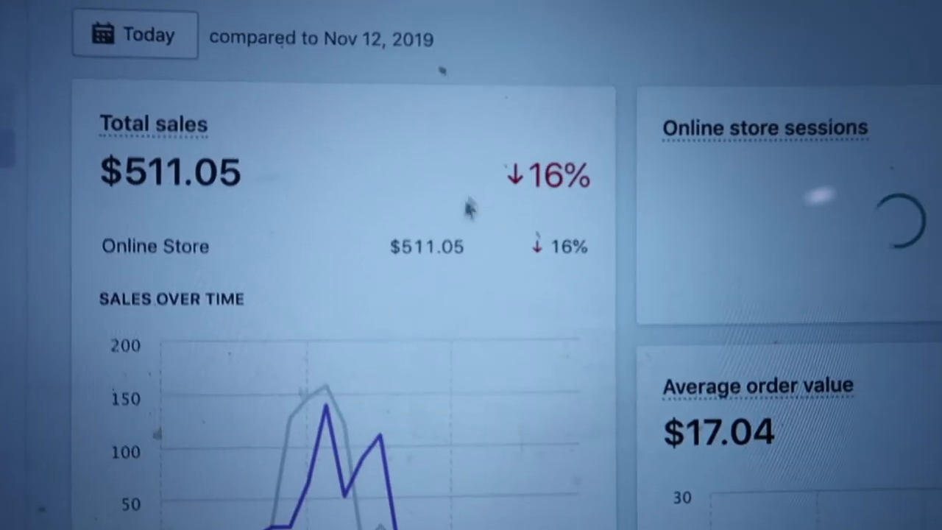
Step: Scroll through the sales and conversion cards, then choose the Today date range
scroll(down, 3)
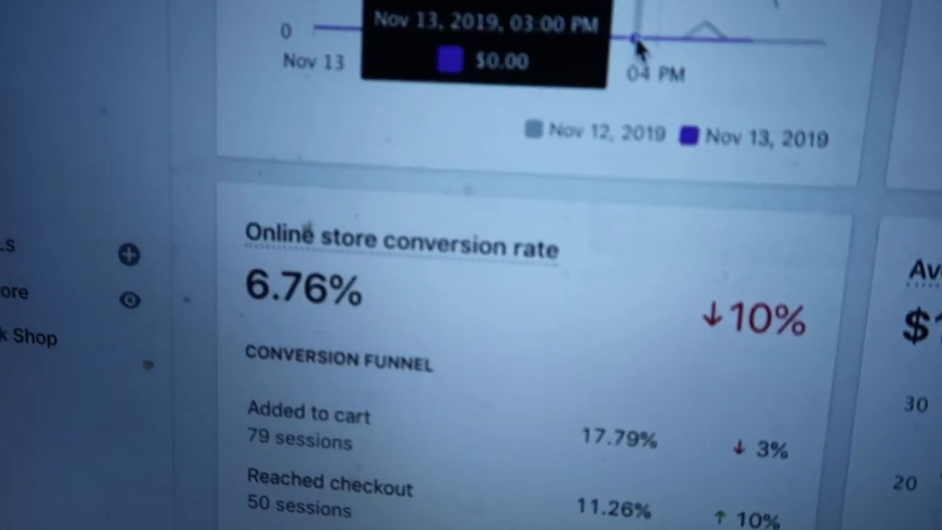
scroll(down, 3)
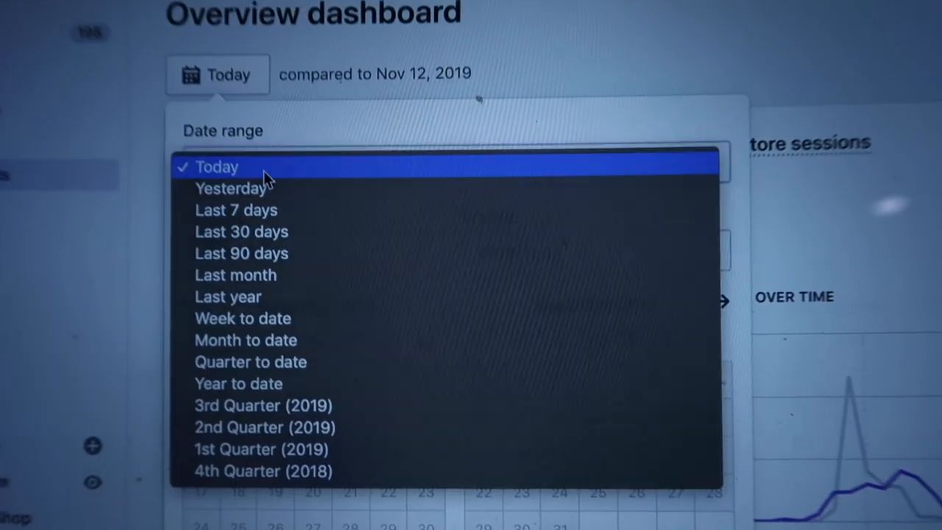
click(230, 189)
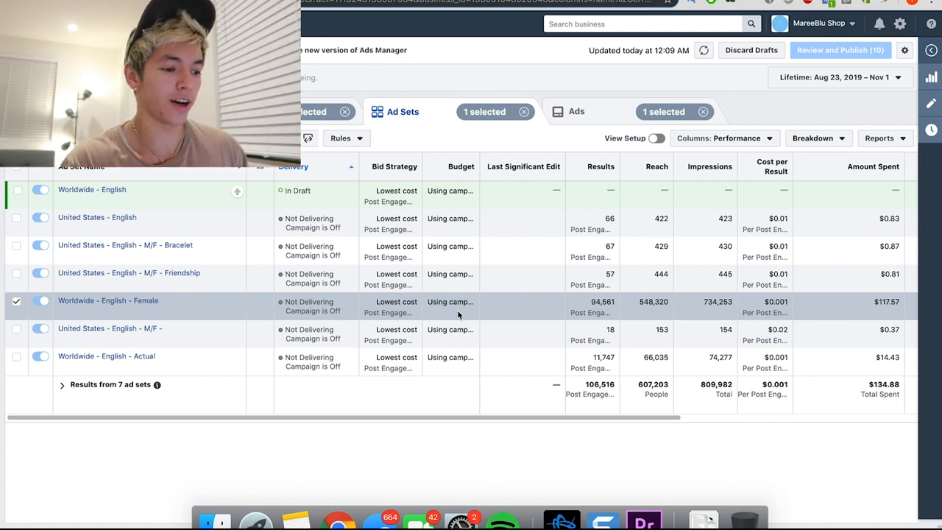
mouse_move(350, 476)
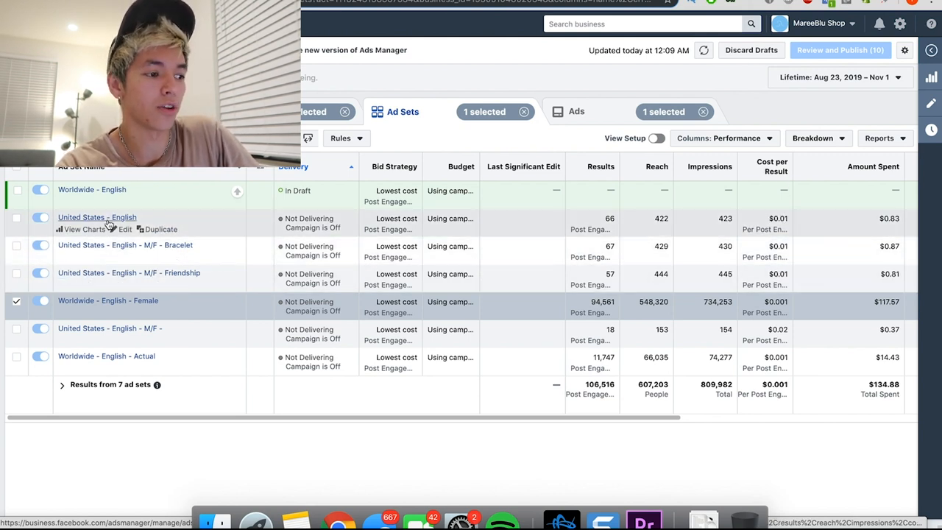
mouse_move(158, 252)
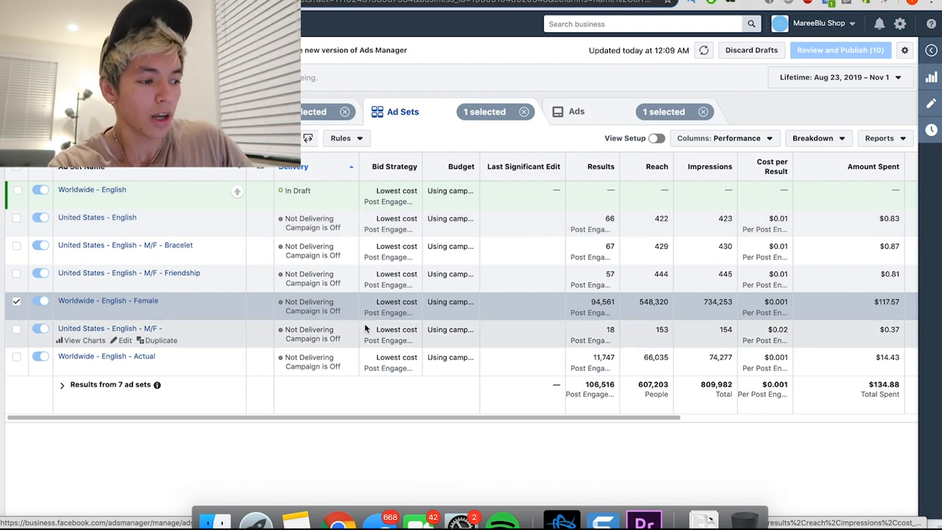
mouse_move(93, 366)
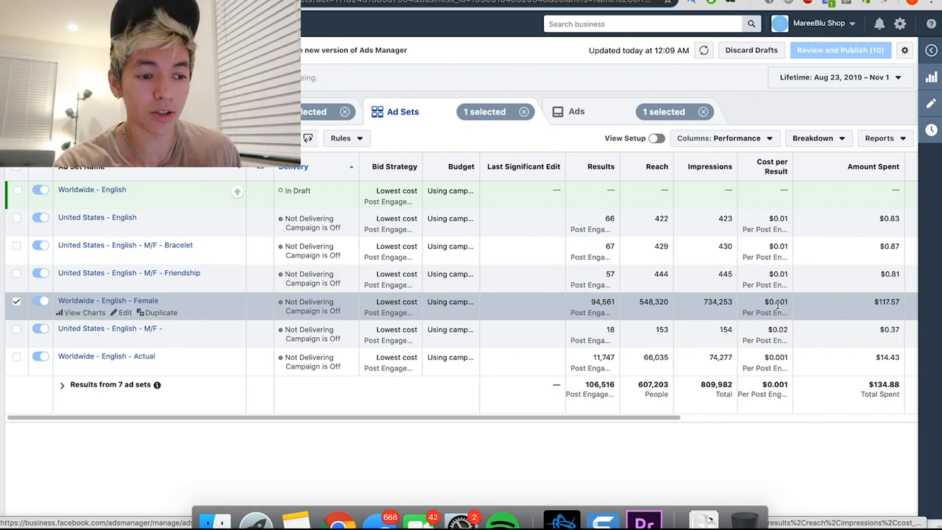
mouse_move(800, 302)
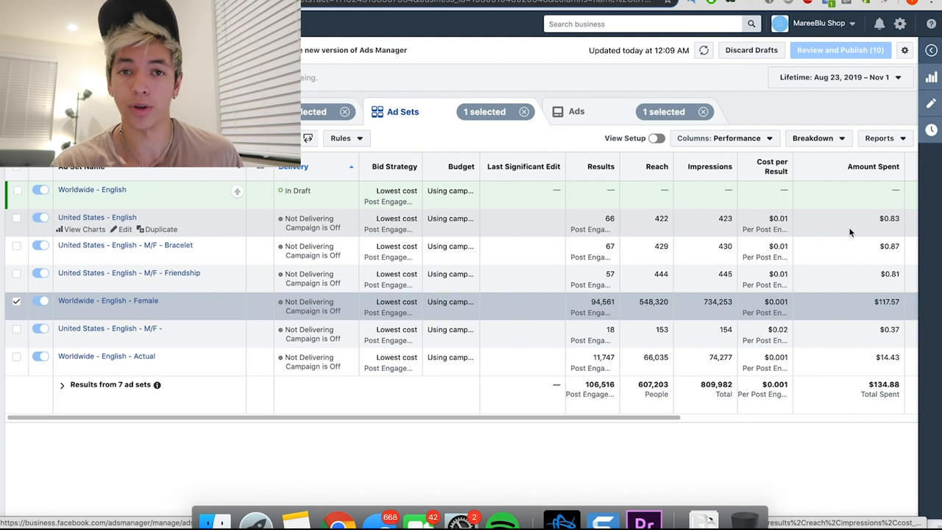
mouse_move(635, 298)
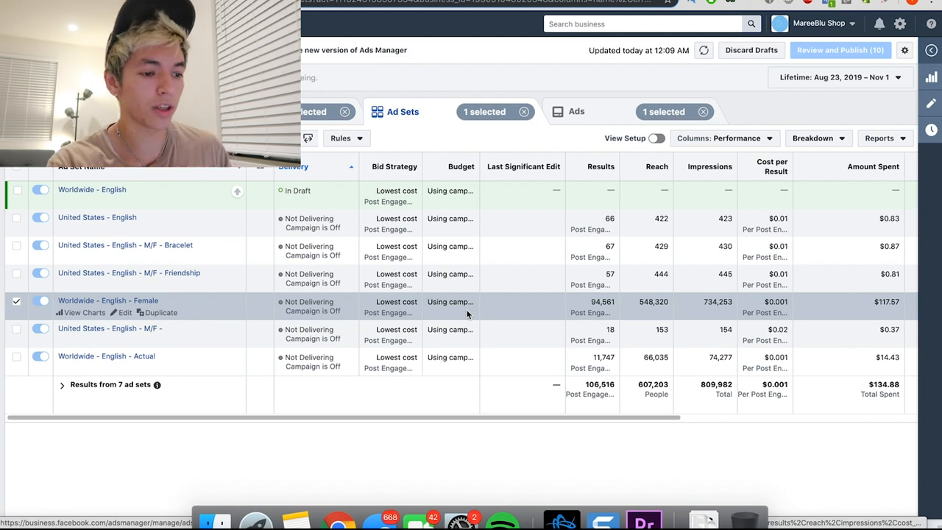
mouse_move(654, 313)
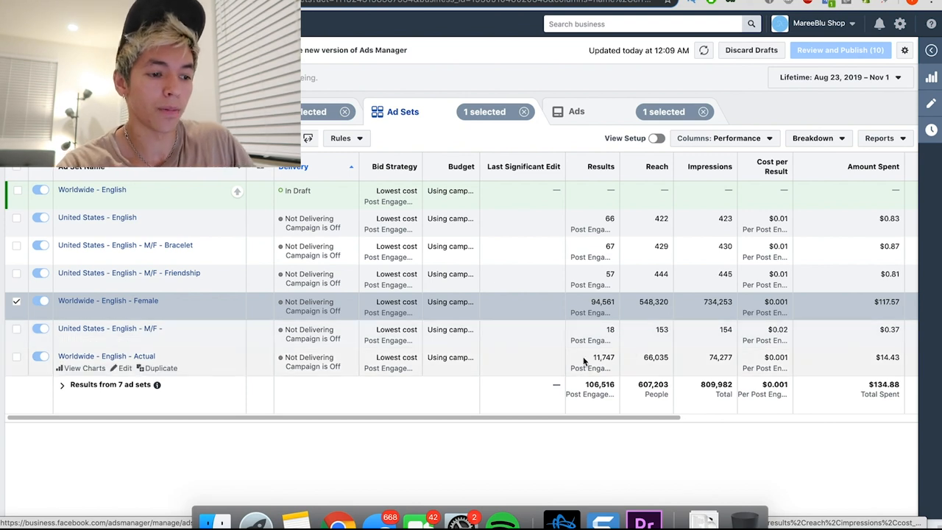
mouse_move(623, 329)
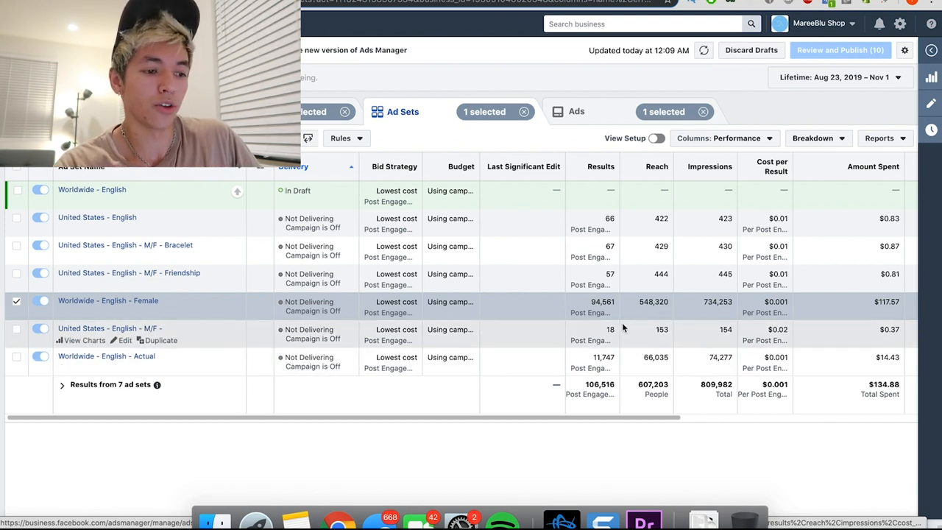
mouse_move(607, 226)
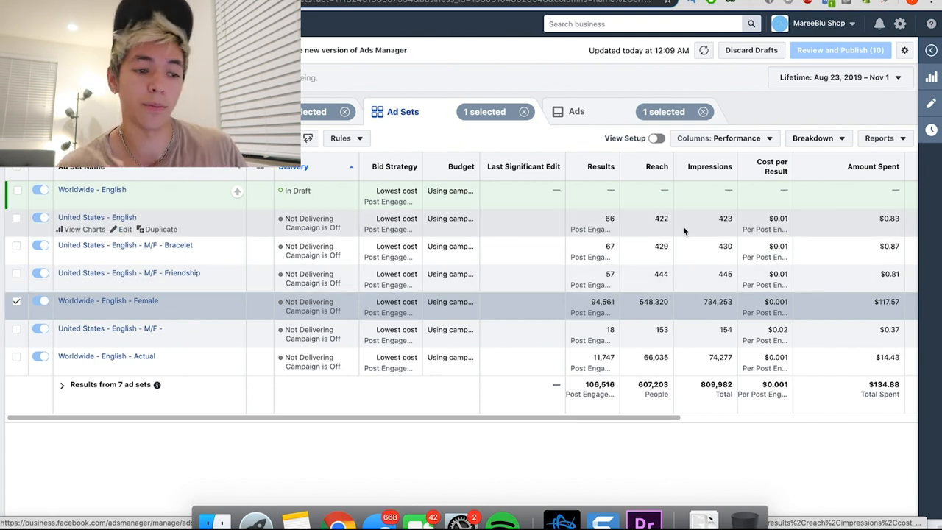
mouse_move(388, 229)
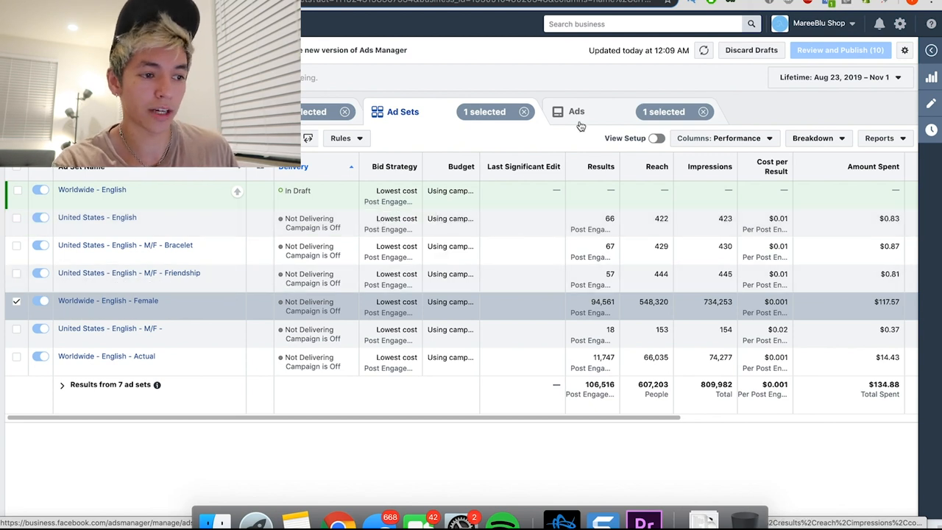
Step: List the Worldwide - English - Female ad set's single engagement post ad
click(577, 111)
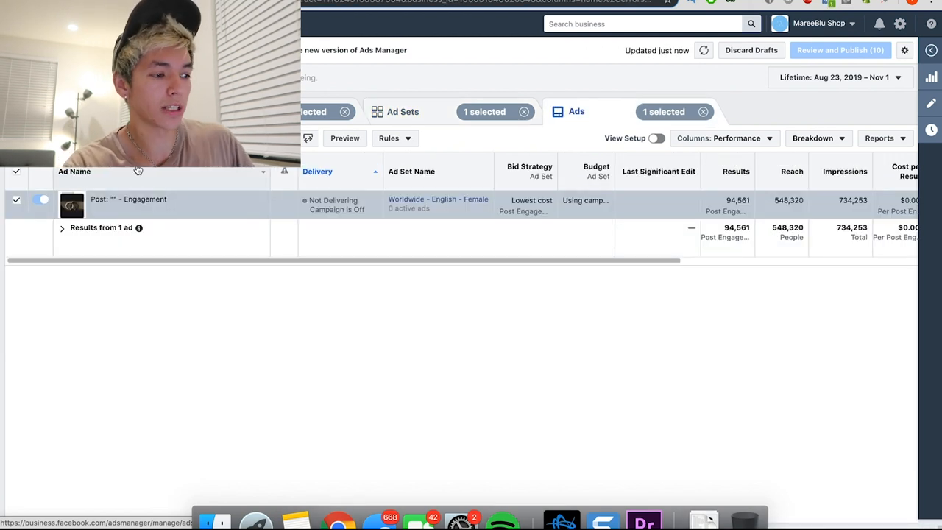
mouse_move(129, 199)
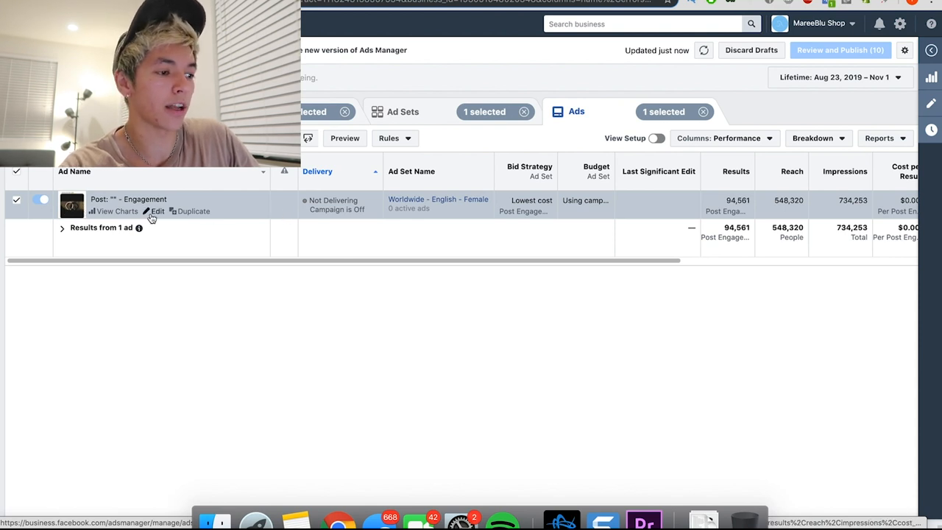
Step: Review the engagement ad's Instagram post, bracelet product URL, Shop Now button and pixel tracking
click(157, 211)
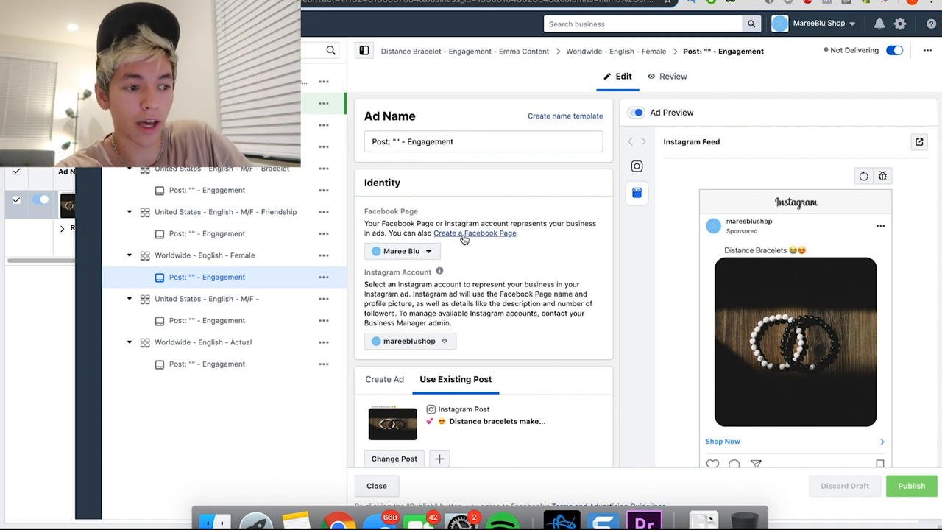
scroll(down, 3)
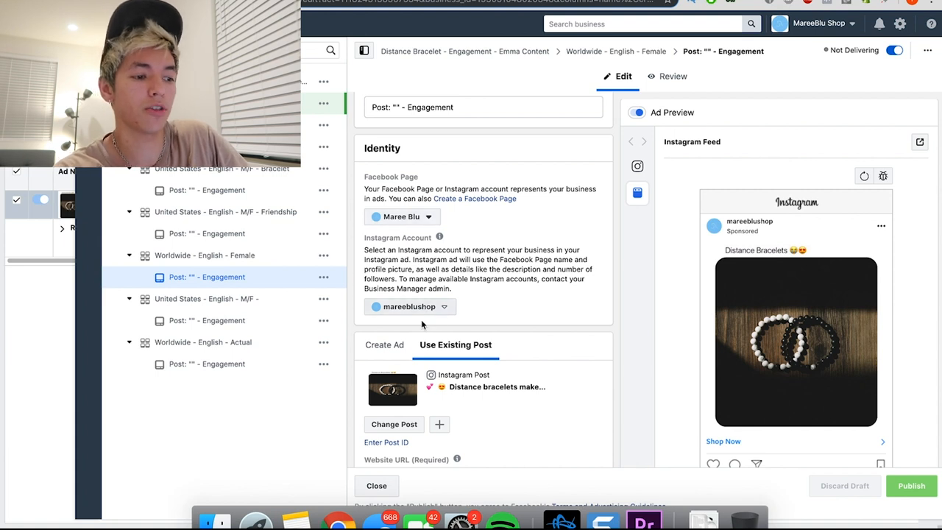
scroll(down, 3)
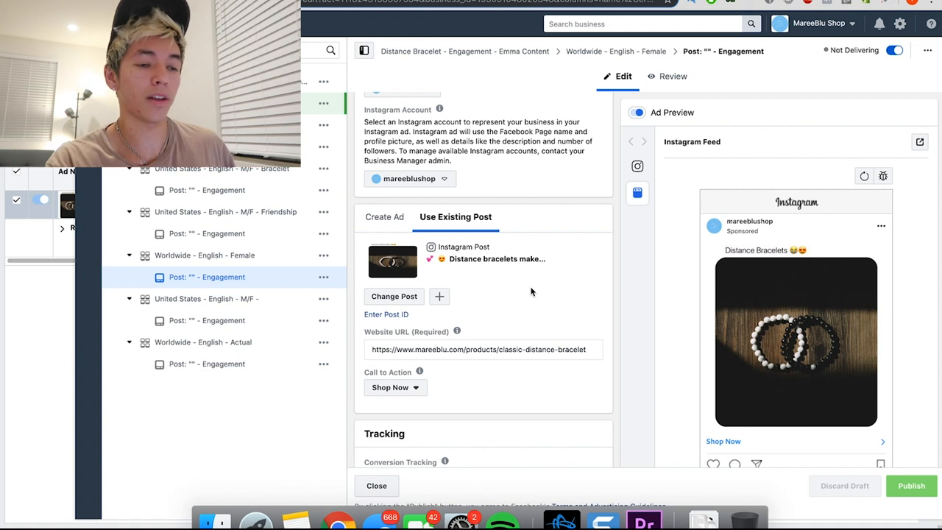
mouse_move(500, 306)
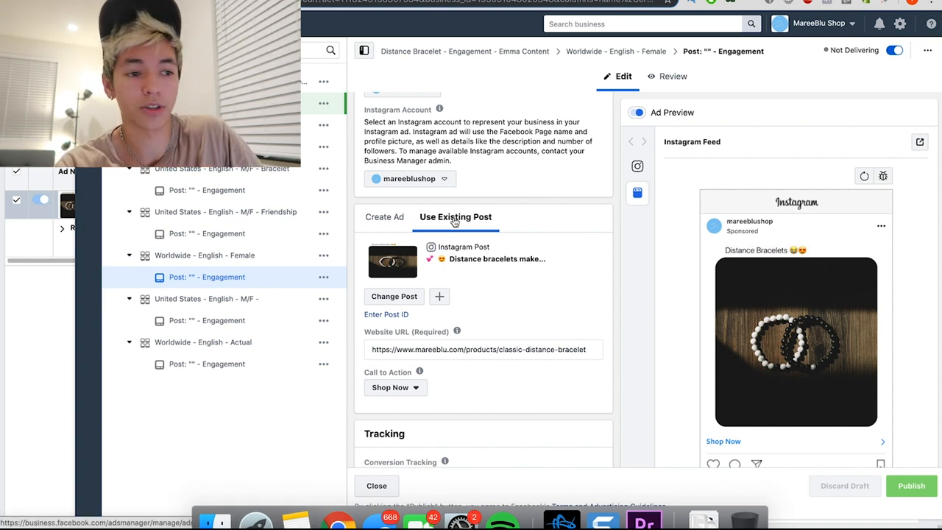
scroll(down, 3)
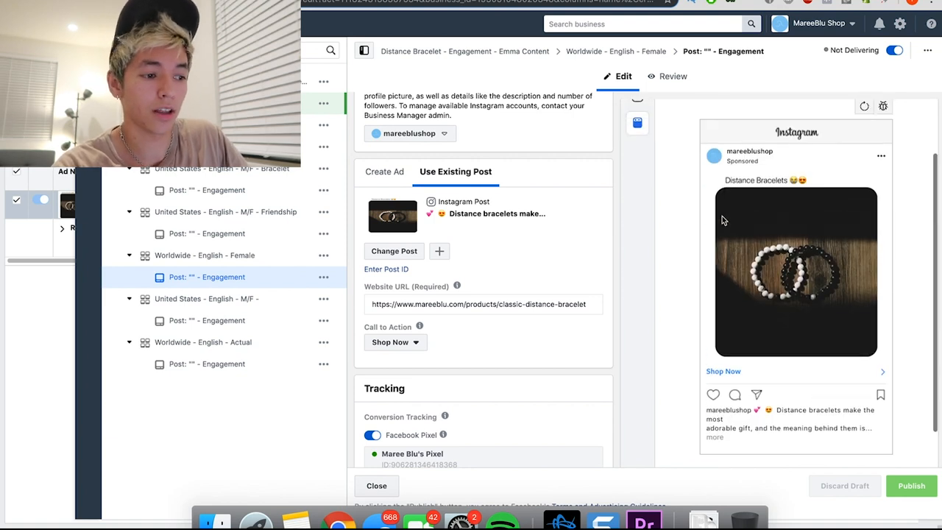
scroll(down, 3)
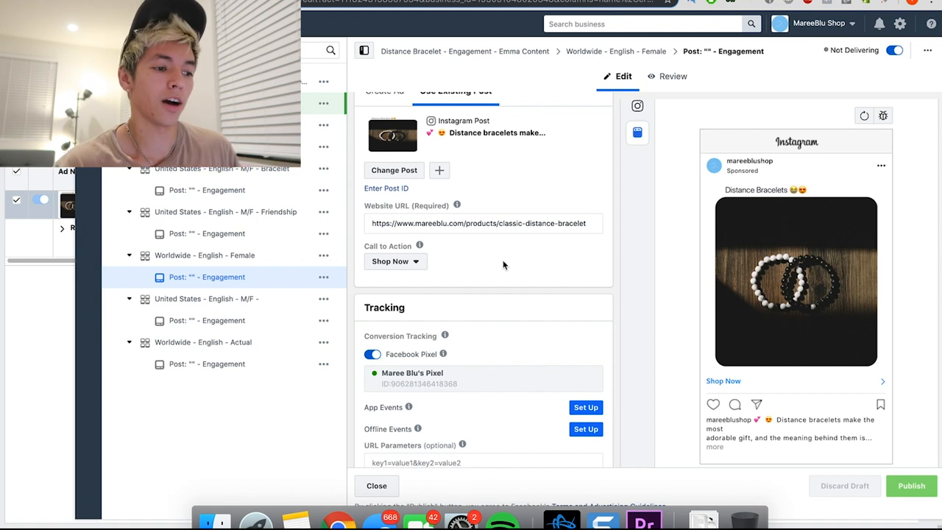
mouse_move(456, 205)
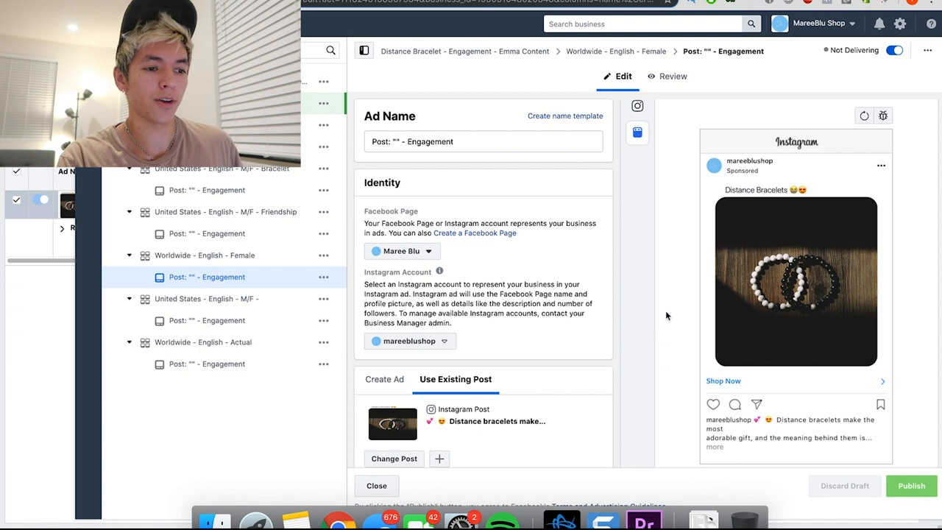
Step: Open the Worldwide - English - Female ad set's edit panel from the campaign tree
scroll(down, 3)
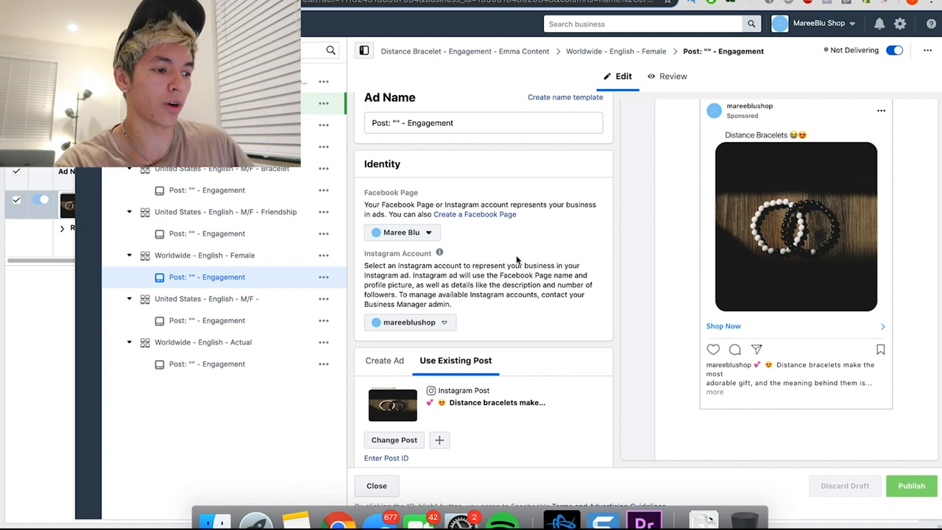
mouse_move(196, 260)
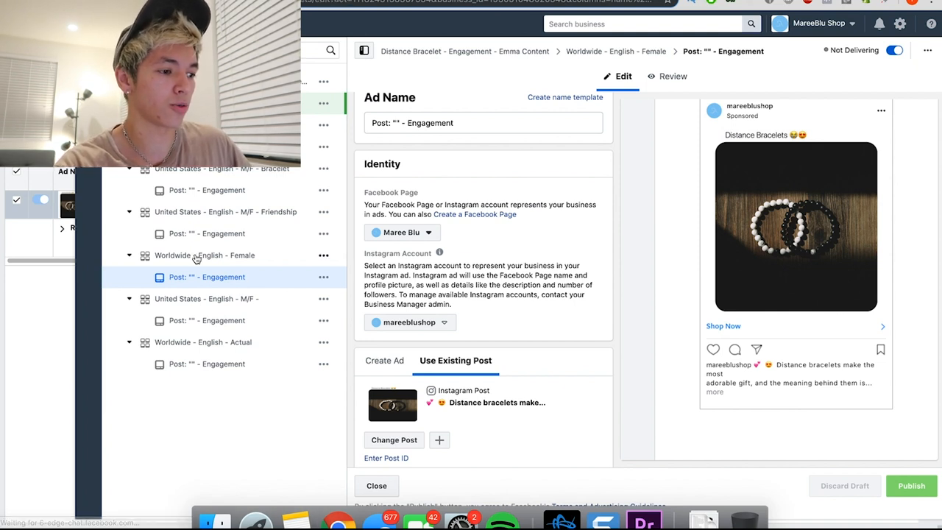
click(204, 254)
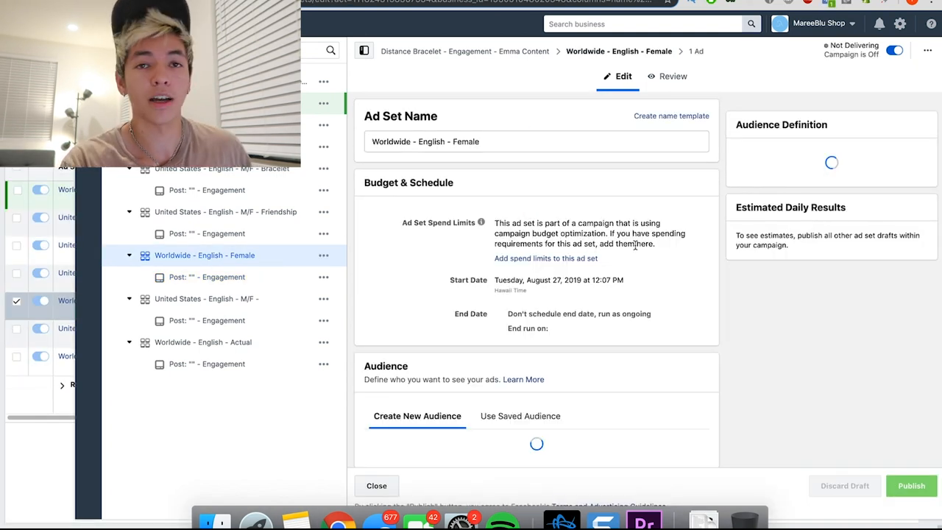
scroll(down, 3)
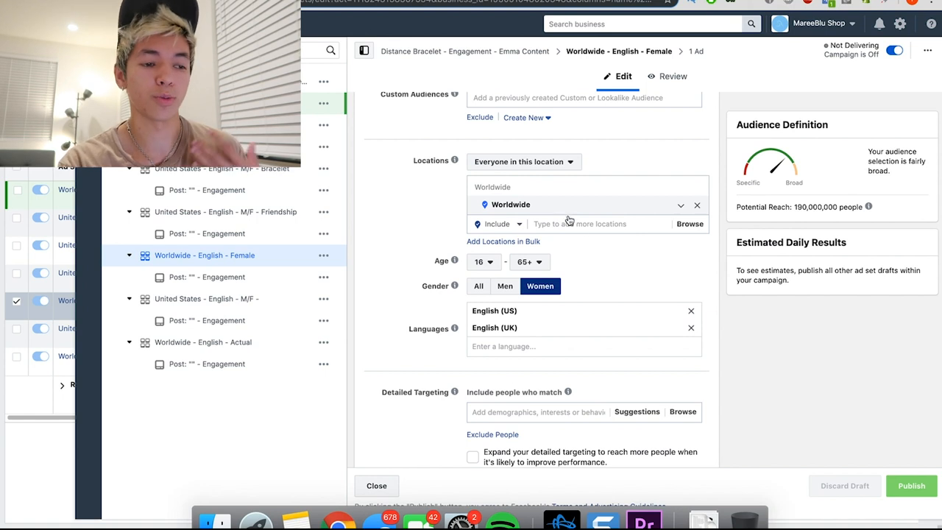
scroll(down, 3)
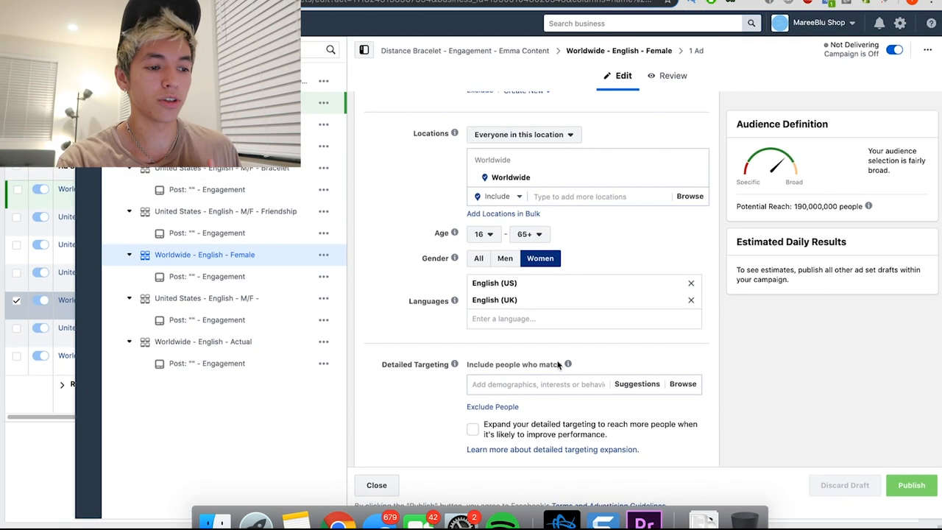
scroll(down, 3)
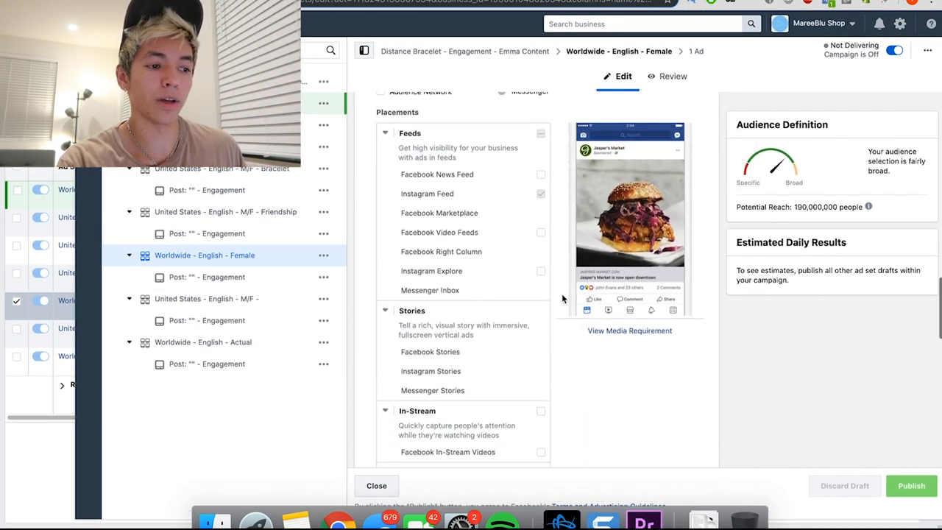
Step: Exit the ad set editor, returning to the seven ad sets' results table
click(427, 200)
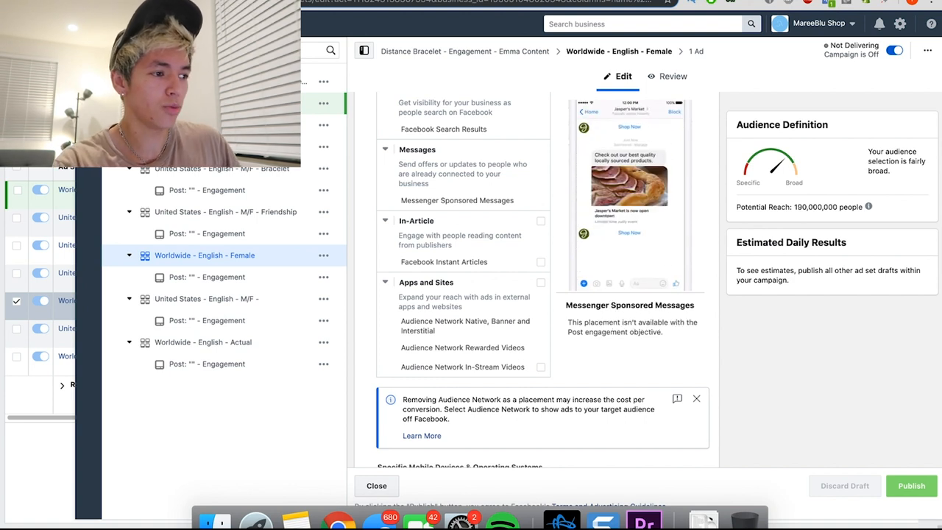
click(377, 485)
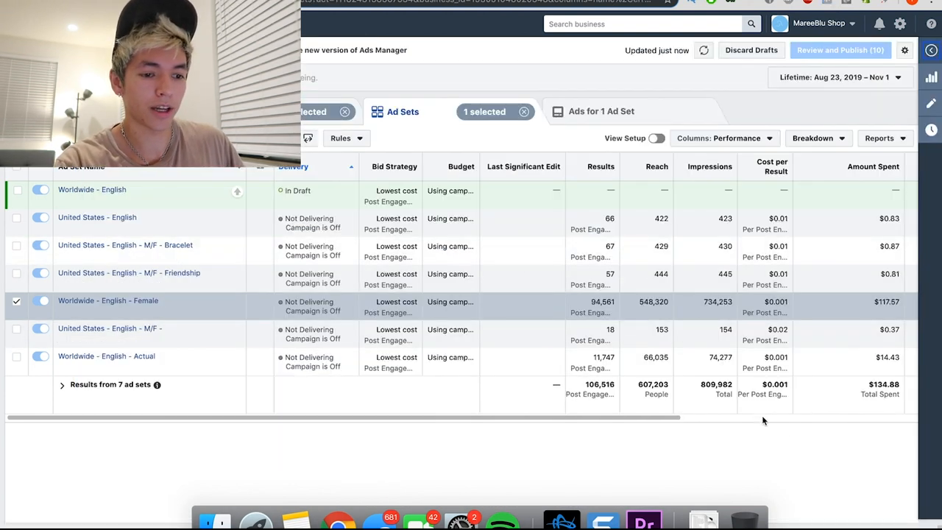